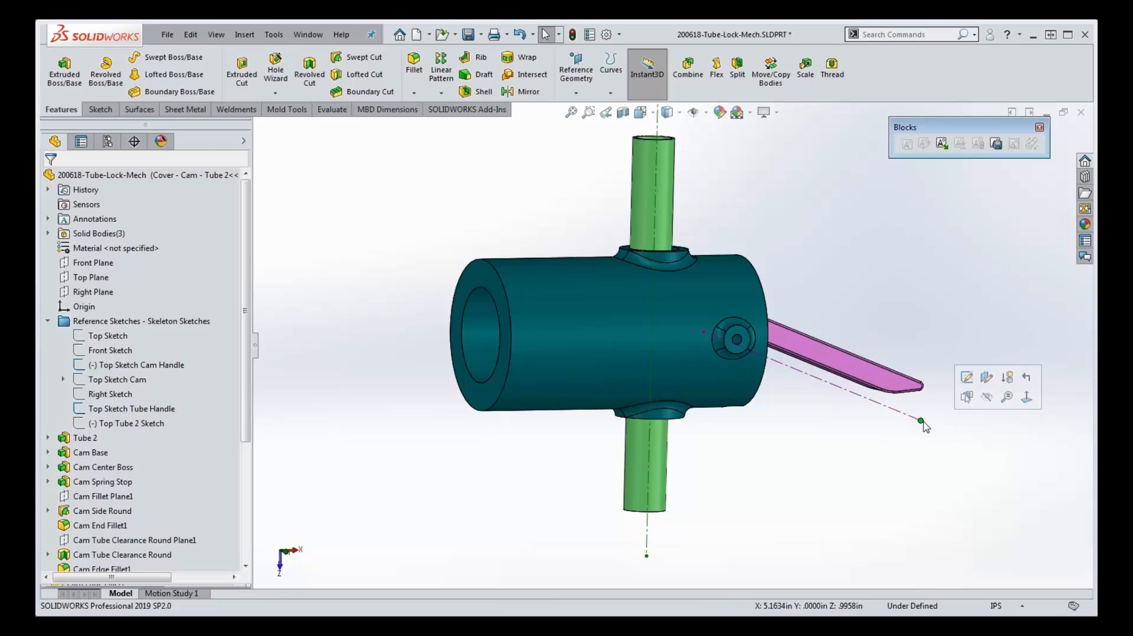
Show the Top Sketch skeleton and its dimensions over the cam and tube model.
left_click(110, 335)
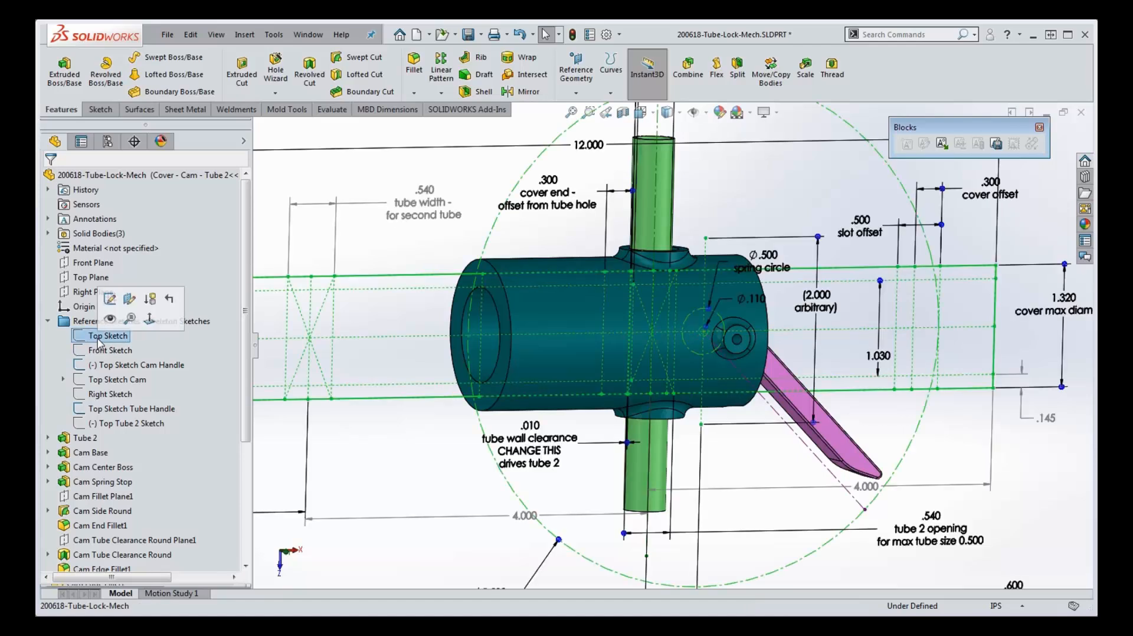